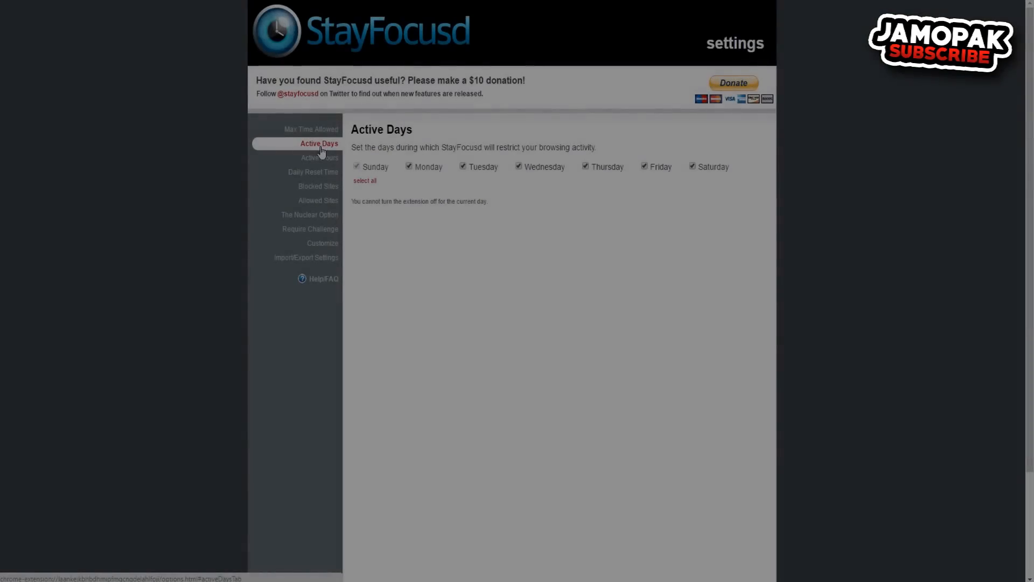
Review StayFocusd's Active Hours, Daily Reset Time and empty Blocked Sites, then Add Blocked Site(s).
click(318, 158)
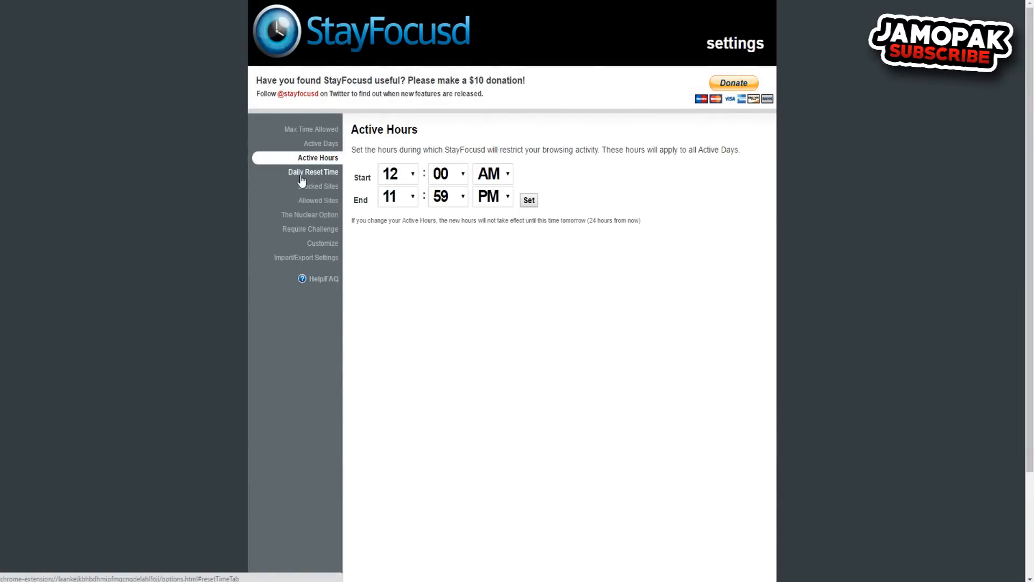
click(314, 171)
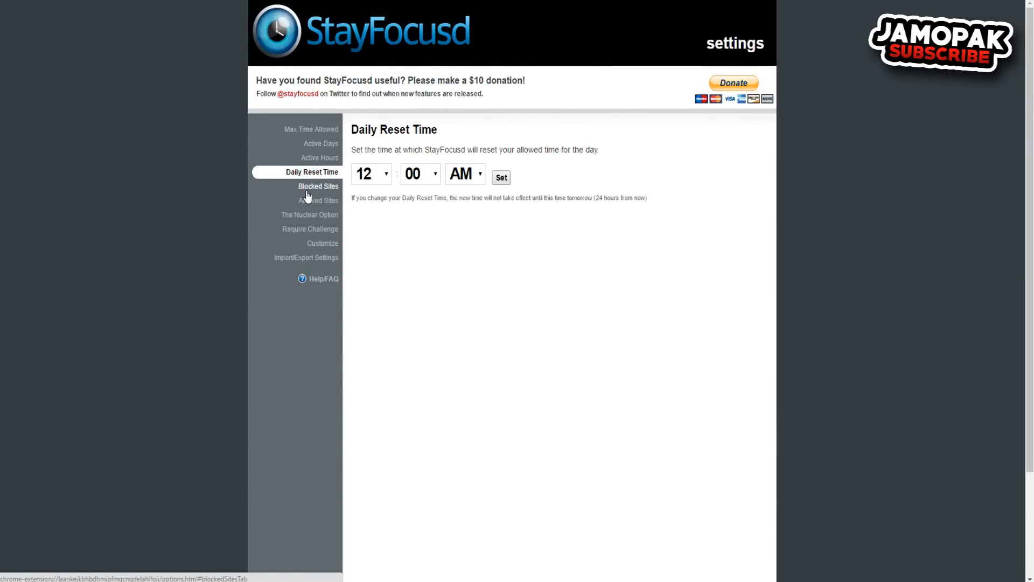
click(318, 186)
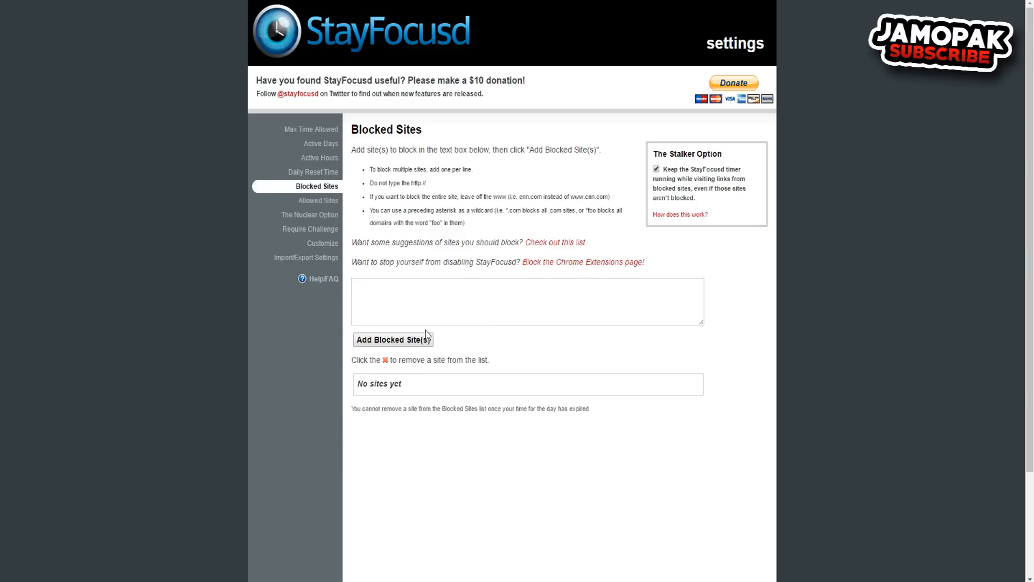
mouse_move(389, 350)
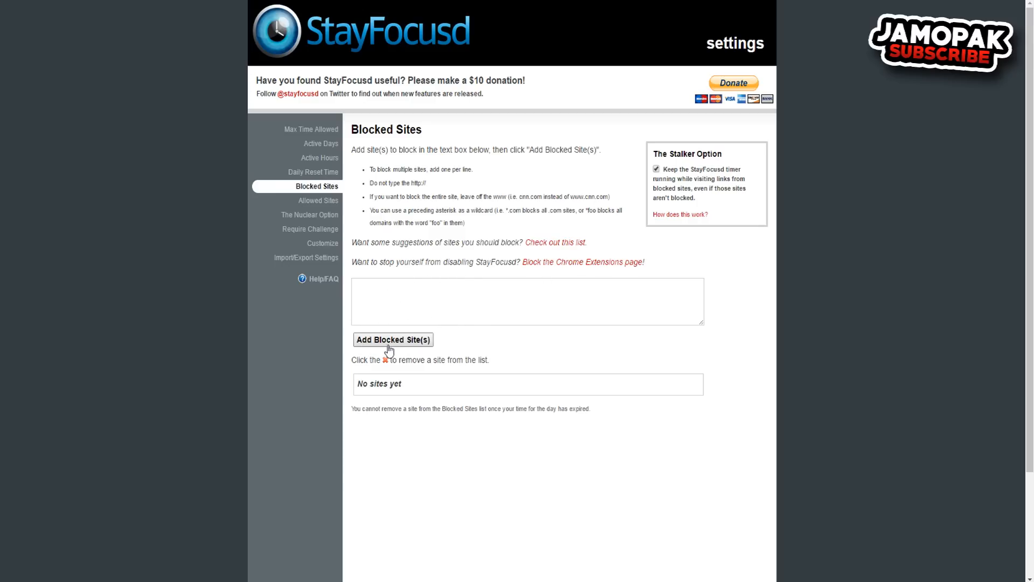
click(317, 200)
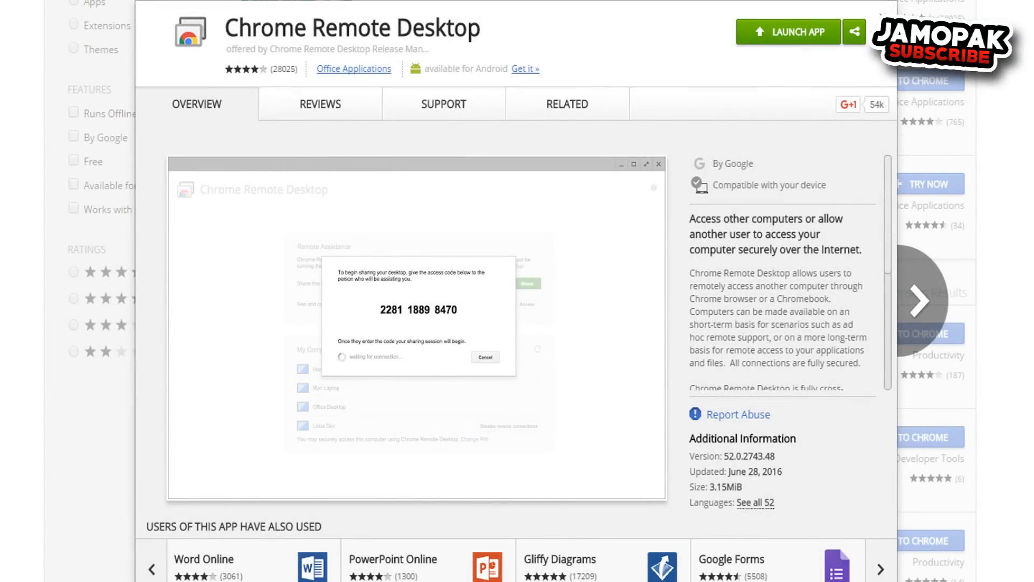
mouse_move(183, 66)
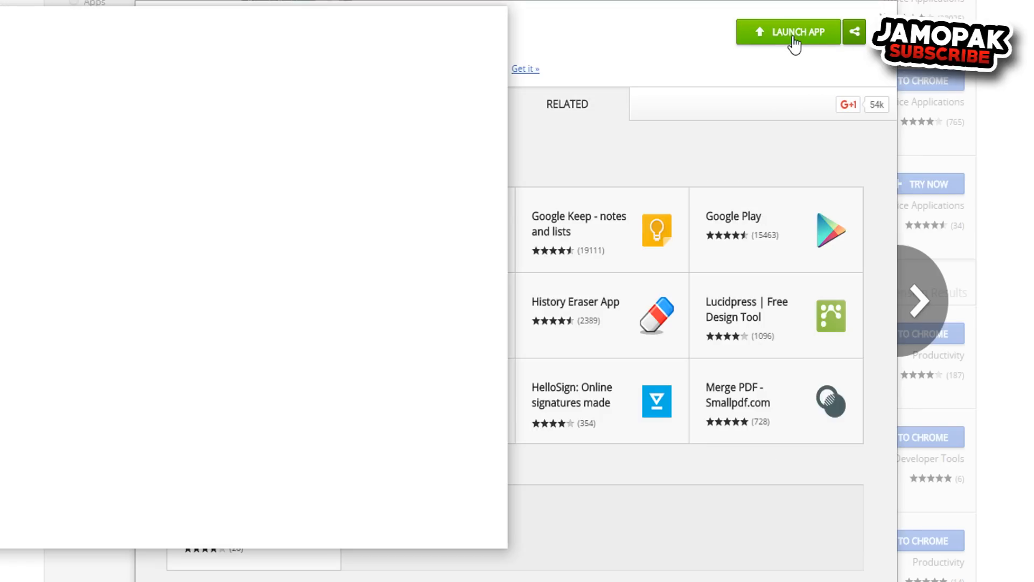
Launch Chrome Remote Desktop from its Chrome Web Store listing.
click(788, 32)
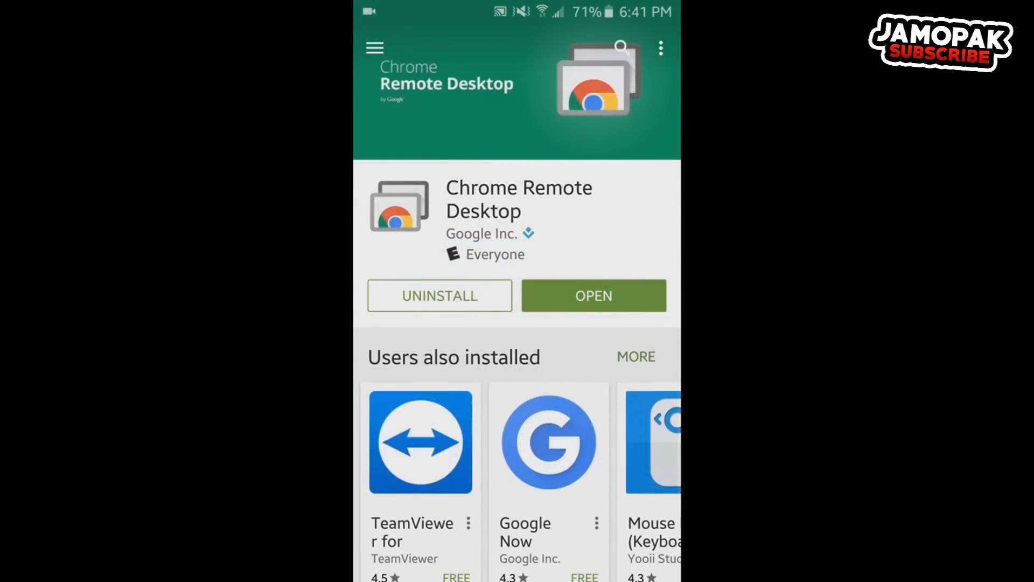
Open Chrome Remote Desktop on the phone and select the computer named PC.
click(593, 296)
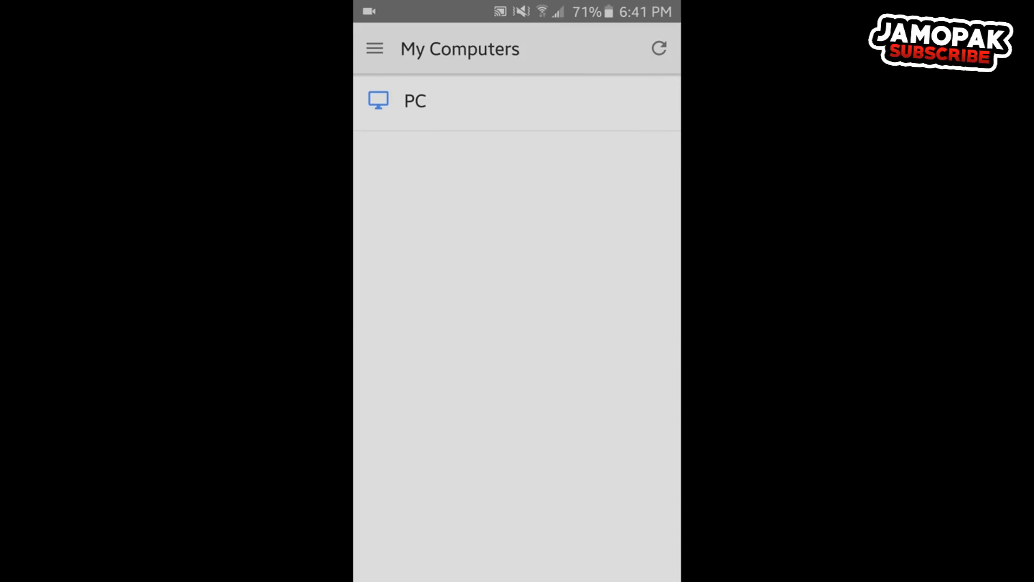
click(414, 100)
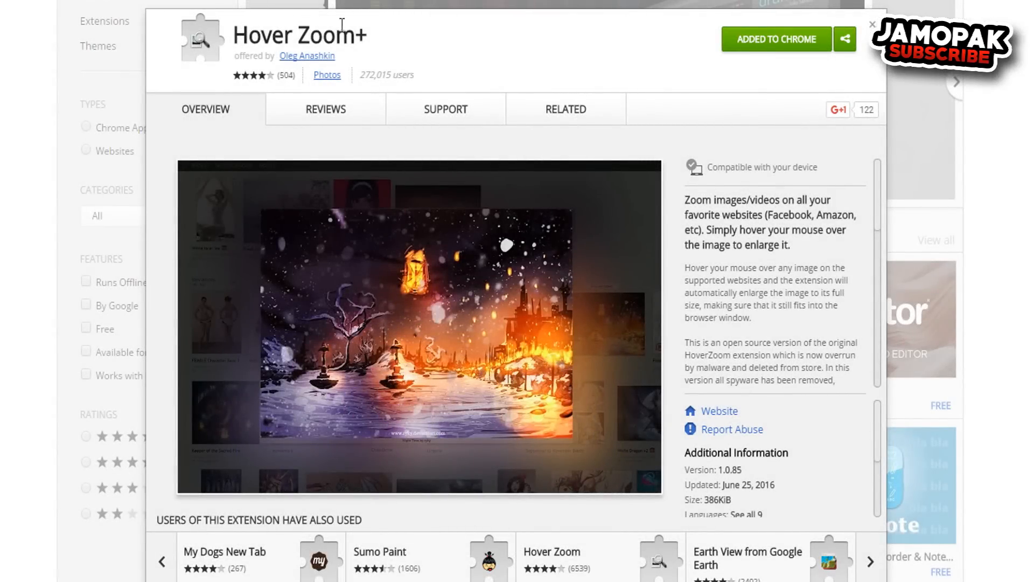
mouse_move(813, 74)
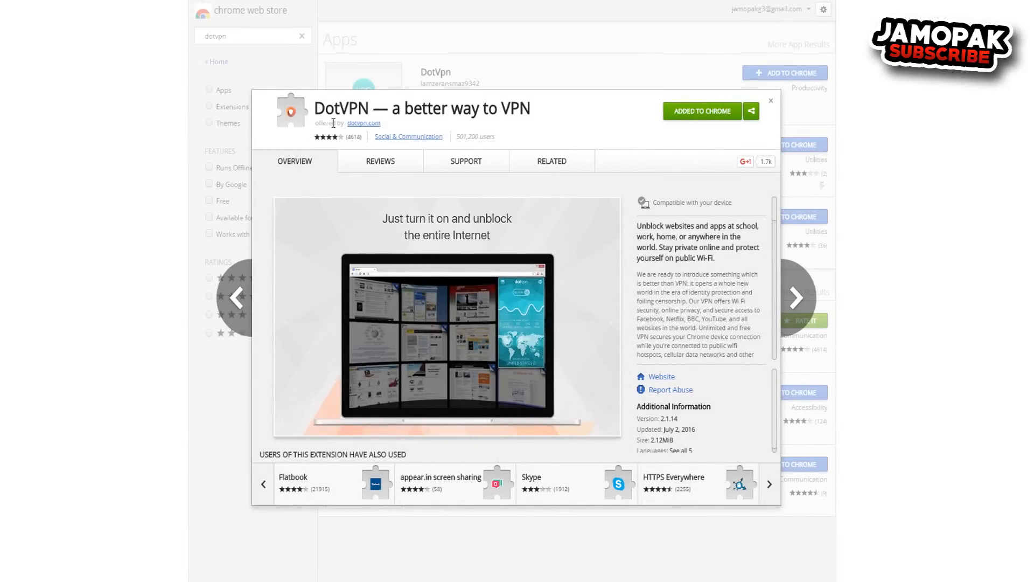
mouse_move(703, 121)
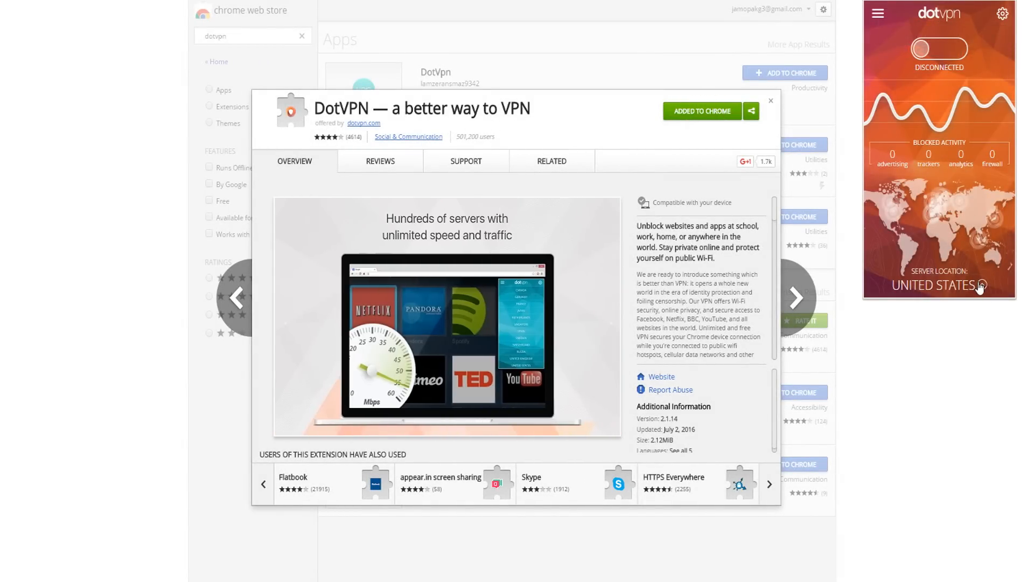
Show DotVPN's list of server-location countries.
click(940, 286)
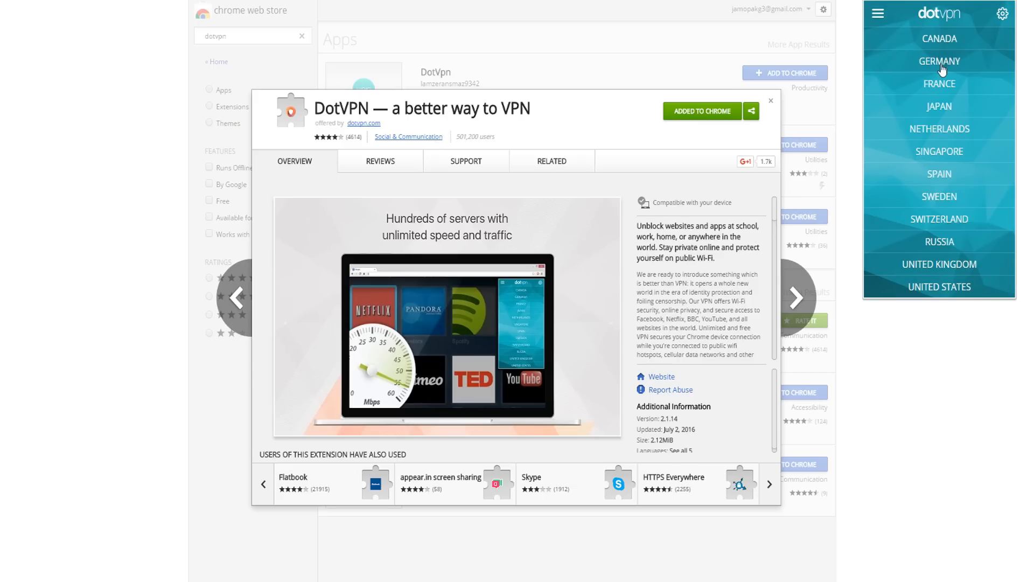
mouse_move(919, 298)
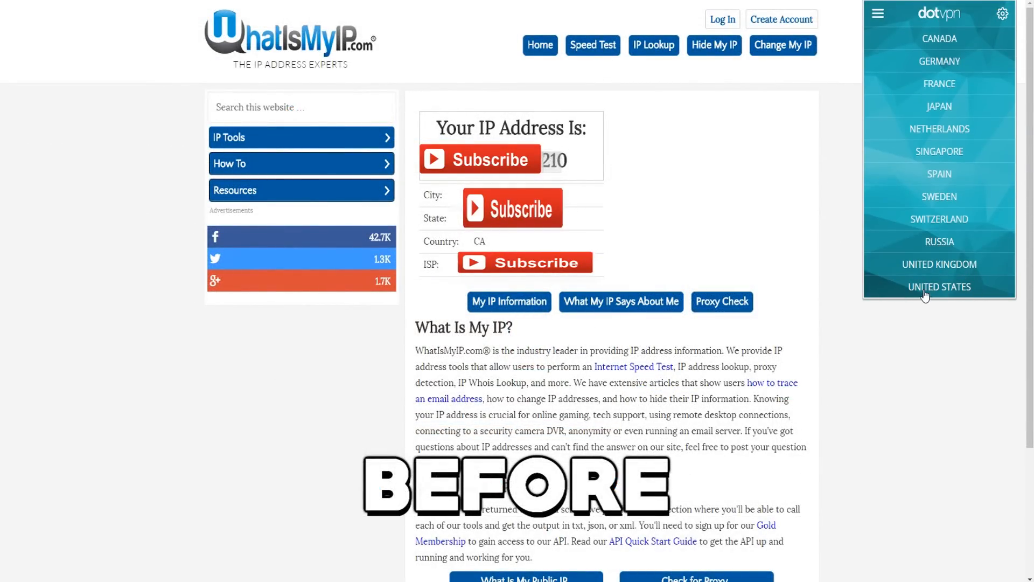
Pick United States as DotVPN's server location and switch the VPN on.
click(939, 286)
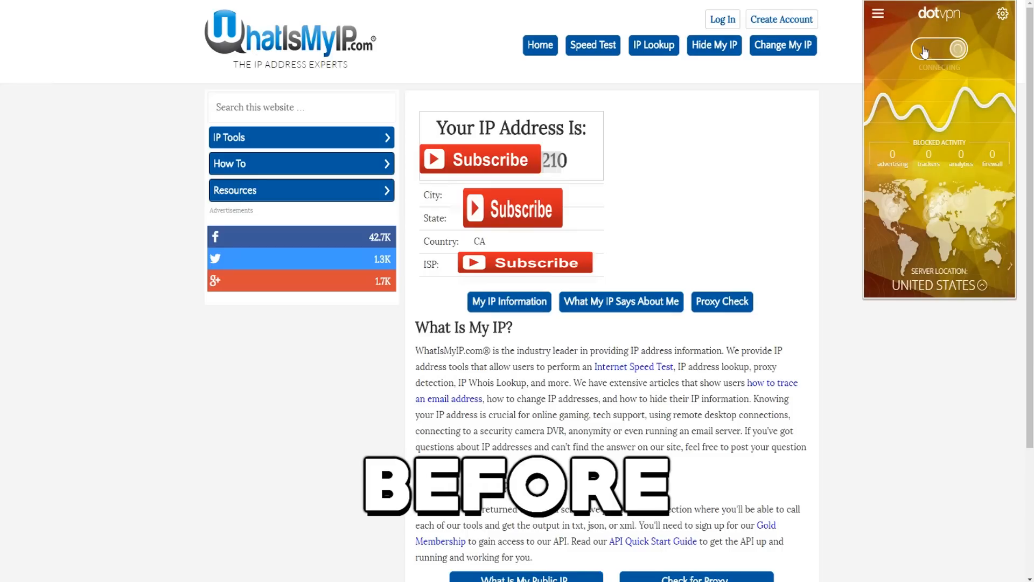
click(938, 49)
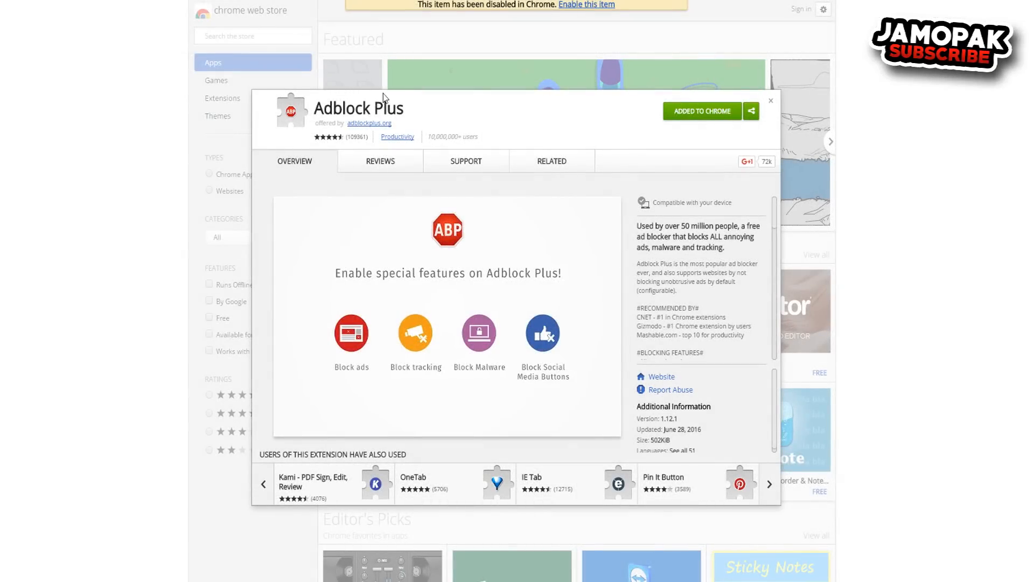
mouse_move(691, 99)
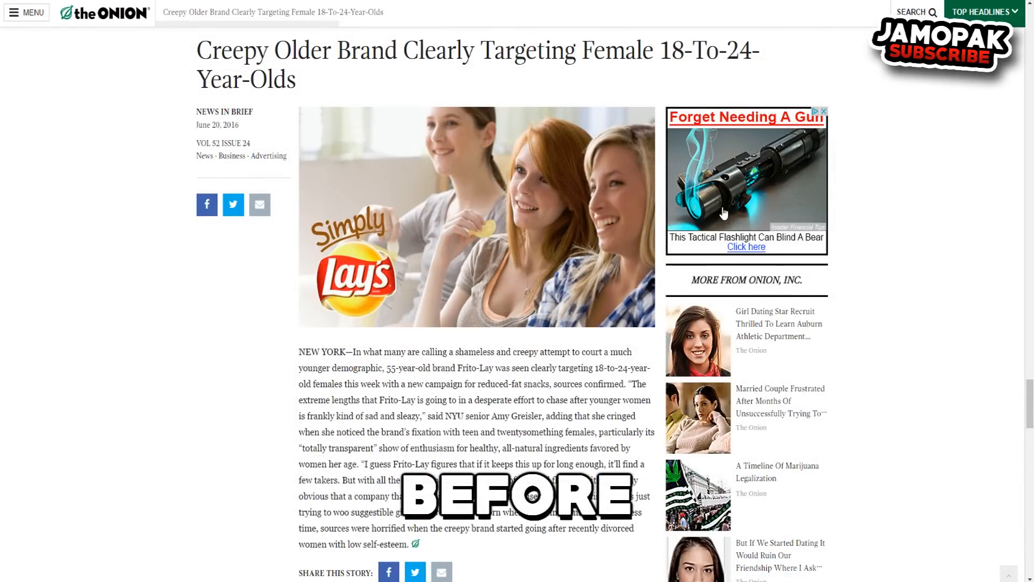
mouse_move(849, 268)
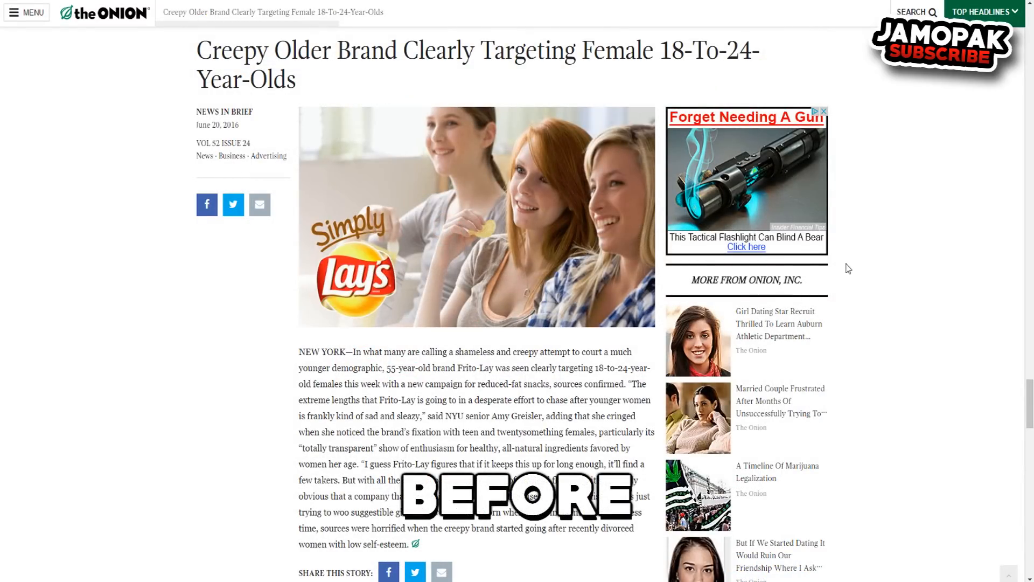
Scroll the Onion article and check Adblock Plus's count of 7 ads blocked.
scroll(down, 3)
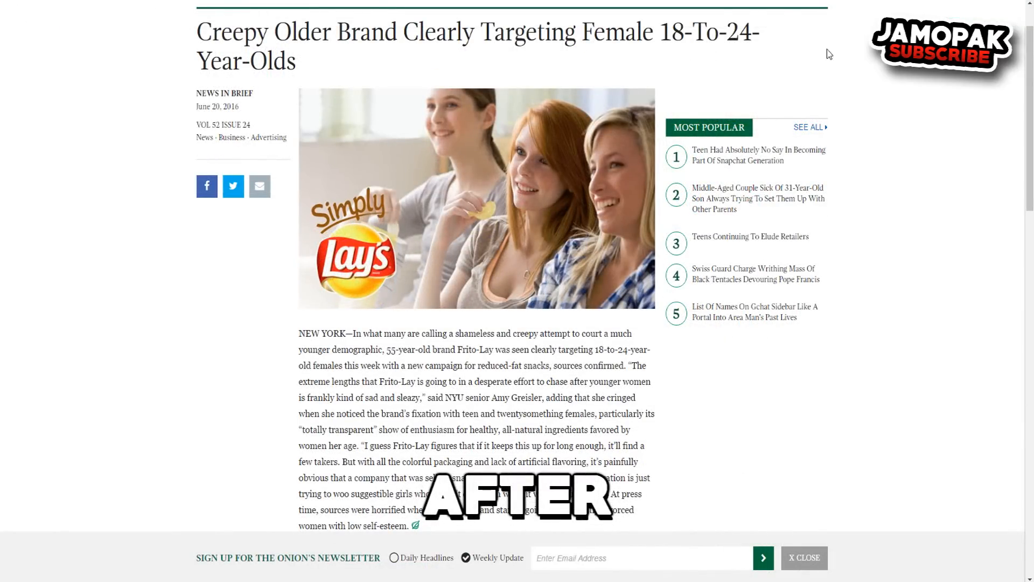
click(976, 7)
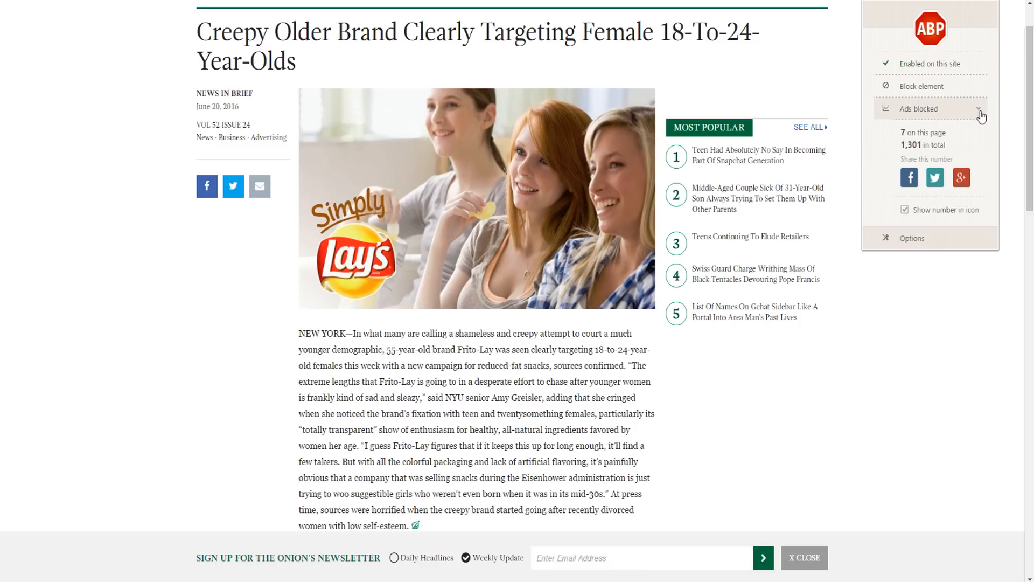
mouse_move(962, 165)
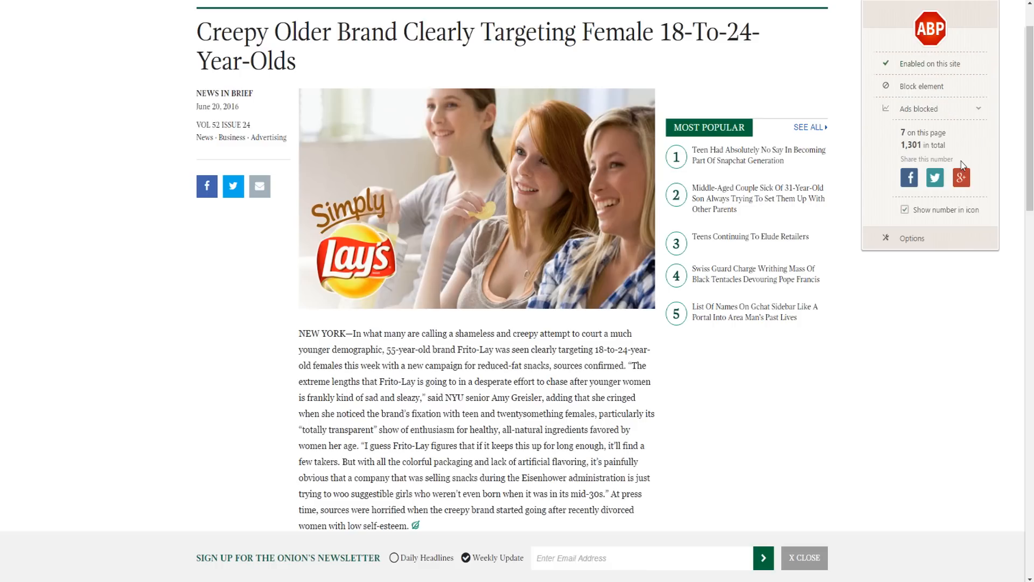
Open Adblock Plus options to view whitelisted domains including youtube.com.
click(912, 238)
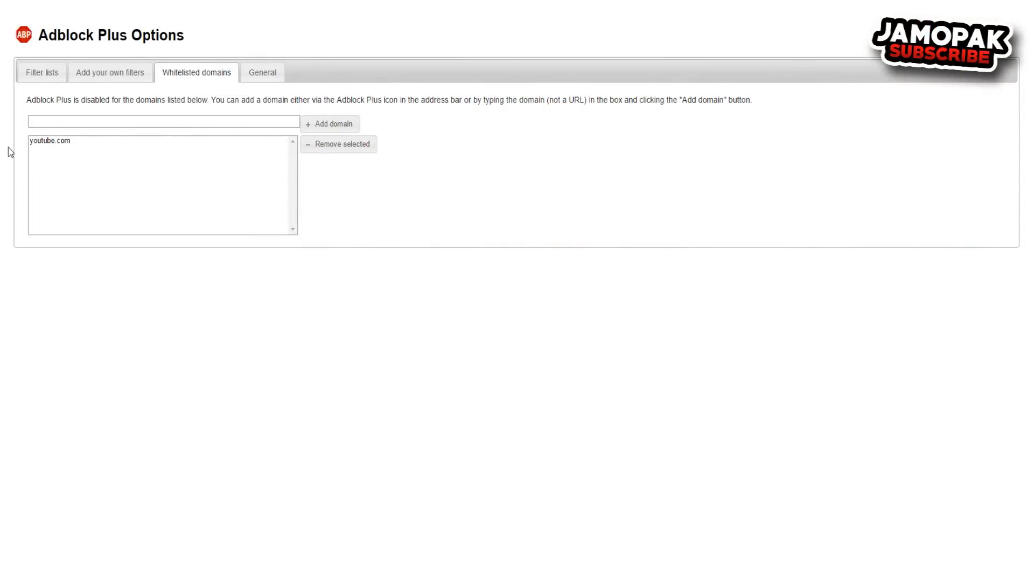